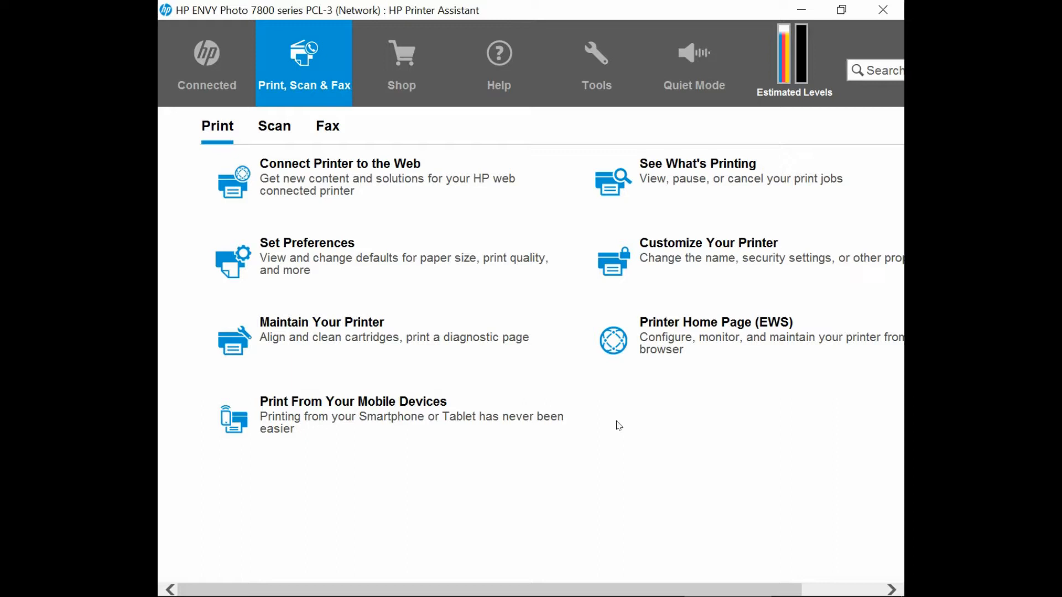
Switch HP Printer Assistant to the Scan tasks for the ENVY Photo 7800
{"action": "left_click", "coordinate": [273, 126]}
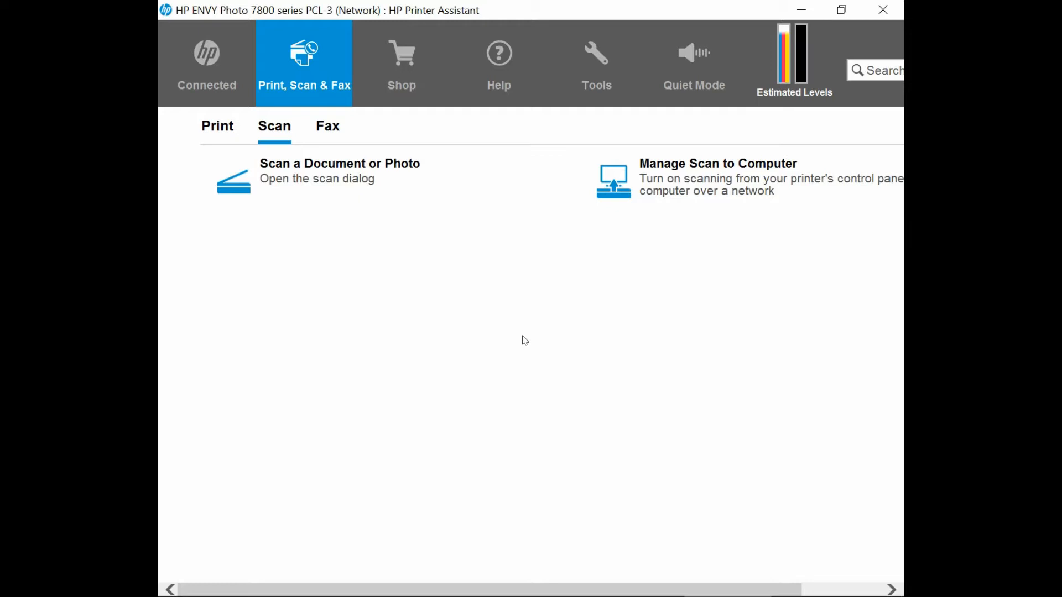
Start a Save as PDF document scan with the Document Feeder as source
{"action": "left_click", "coordinate": [338, 170]}
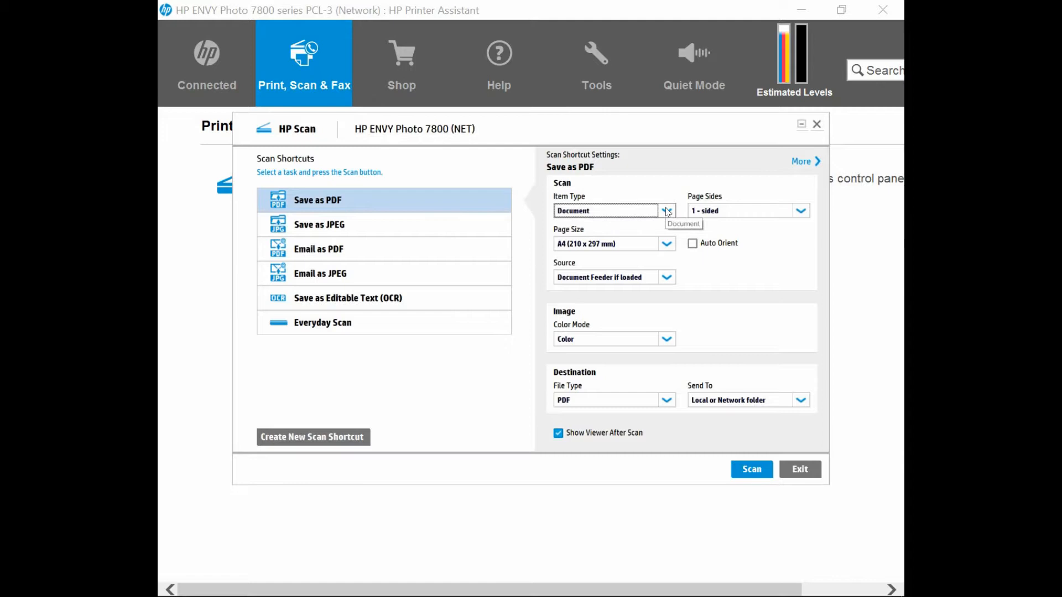
{"action": "mouse_move", "coordinate": [741, 228]}
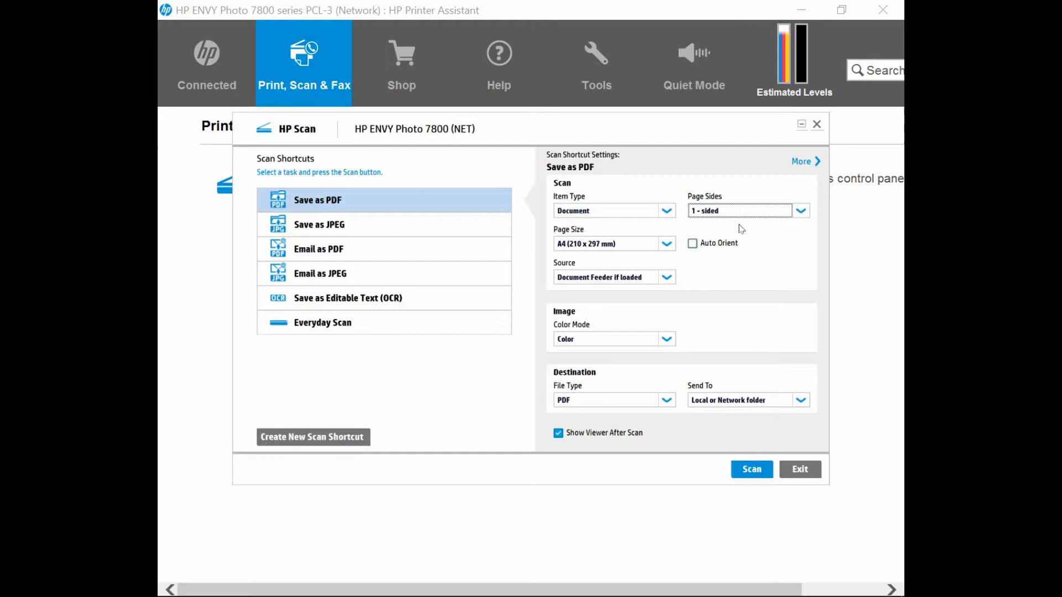
{"action": "mouse_move", "coordinate": [613, 243]}
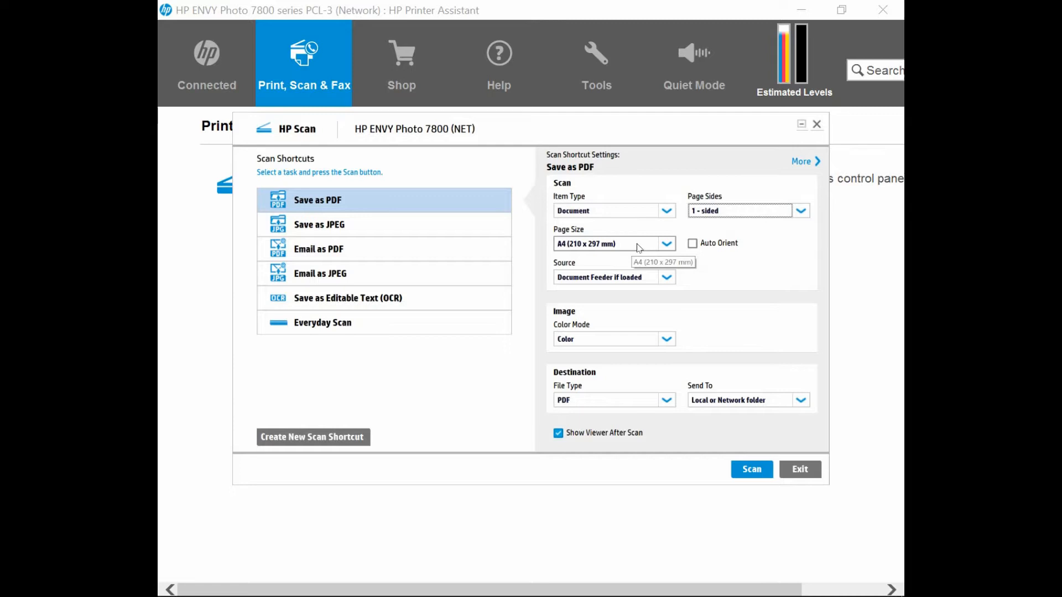
{"action": "mouse_move", "coordinate": [654, 278]}
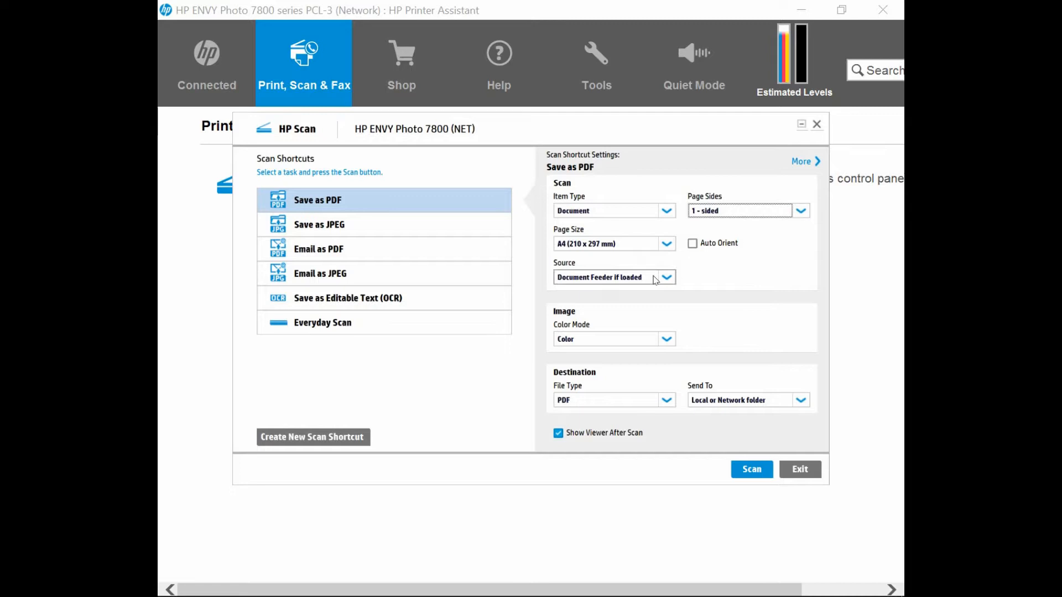
{"action": "left_click", "coordinate": [665, 276]}
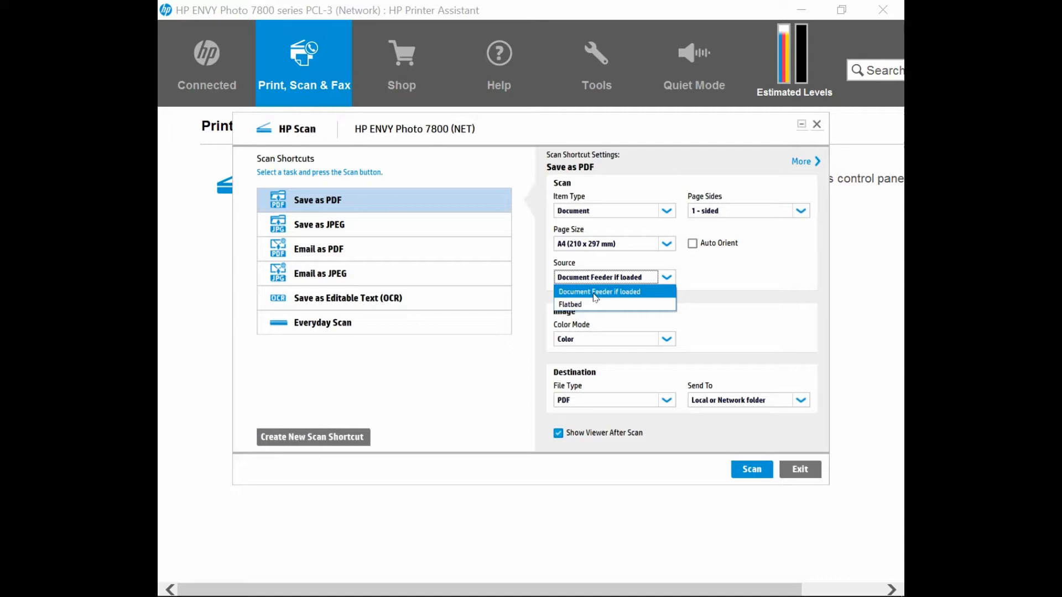
{"action": "left_click", "coordinate": [599, 291]}
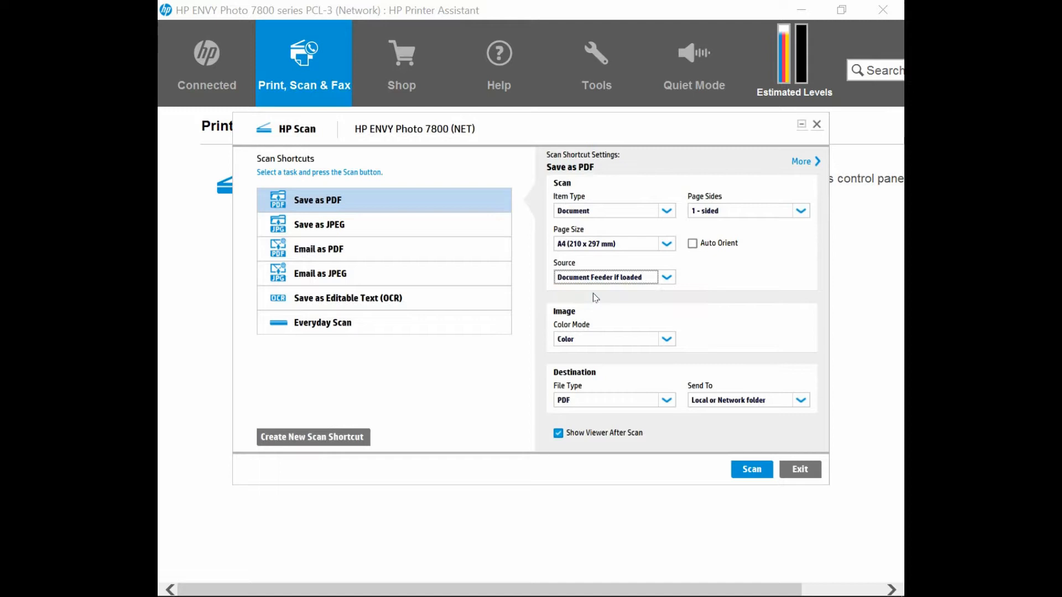
{"action": "mouse_move", "coordinate": [598, 296]}
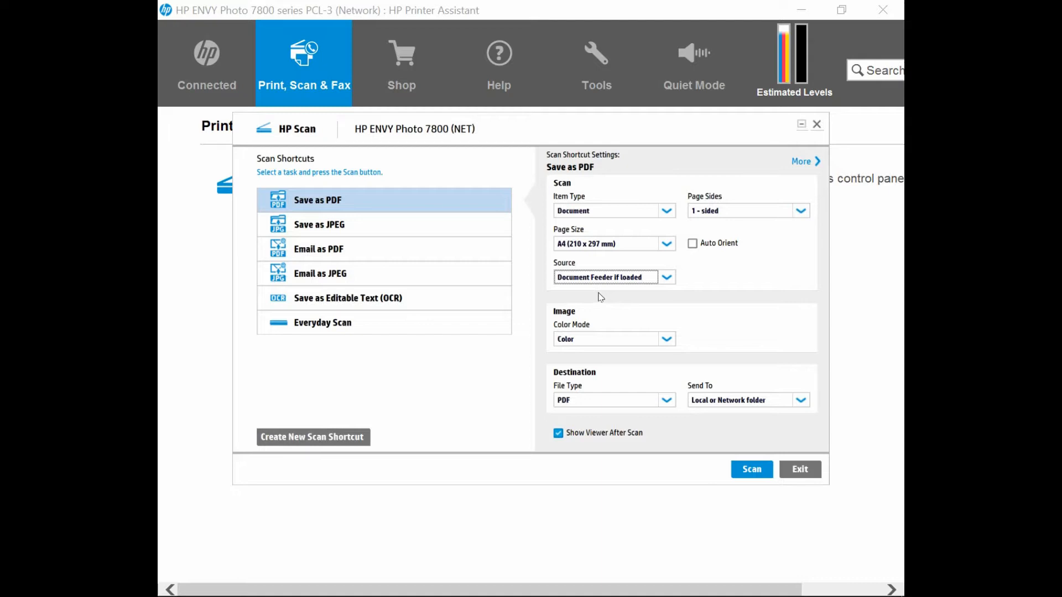
{"action": "mouse_move", "coordinate": [602, 300]}
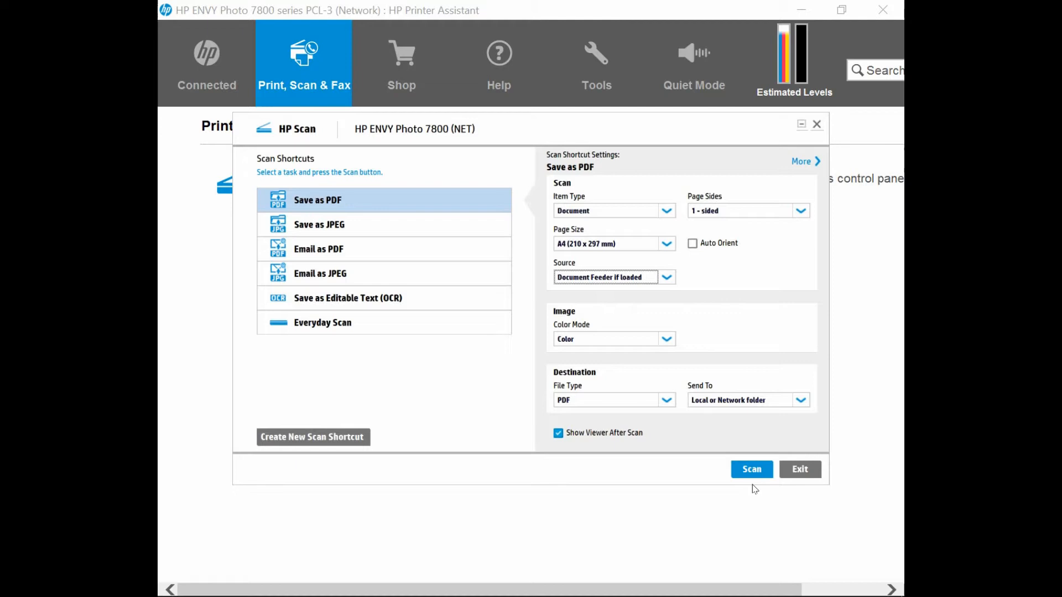
Scan both pages through the document feeder into the preview
{"action": "left_click", "coordinate": [751, 469]}
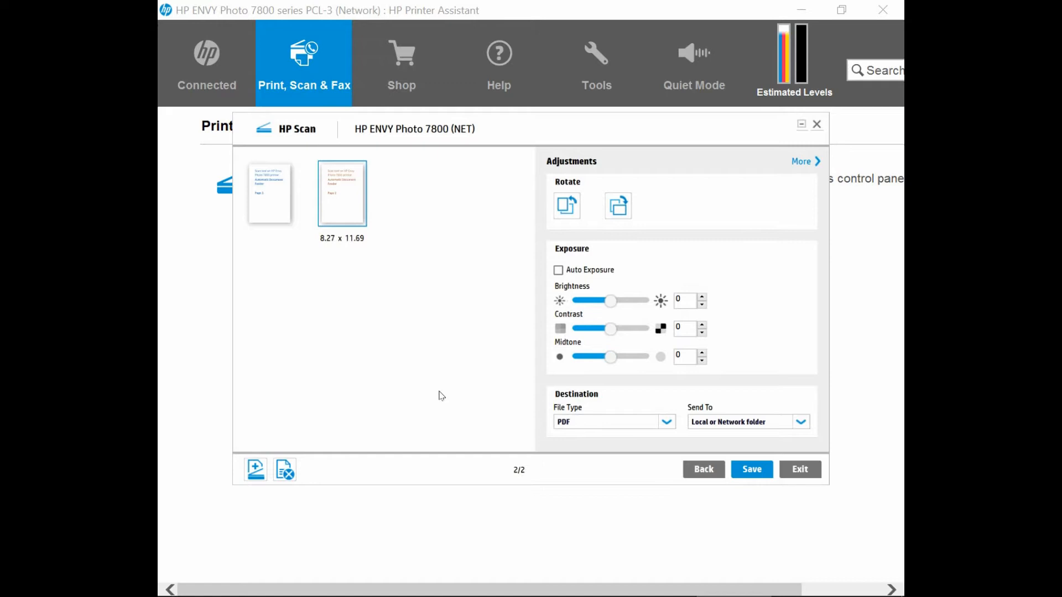
{"action": "mouse_move", "coordinate": [313, 436]}
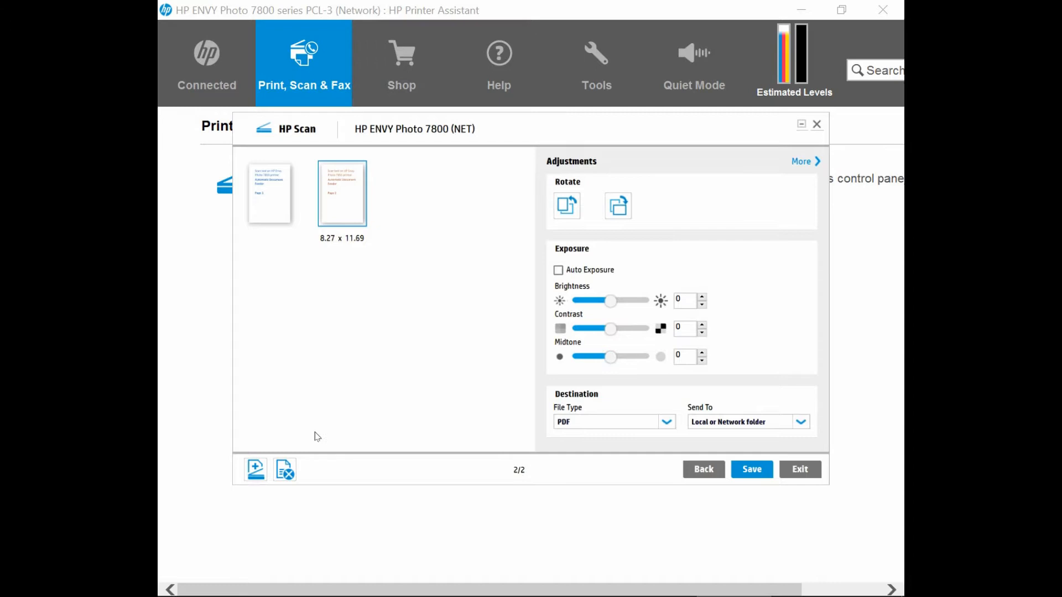
{"action": "mouse_move", "coordinate": [255, 469]}
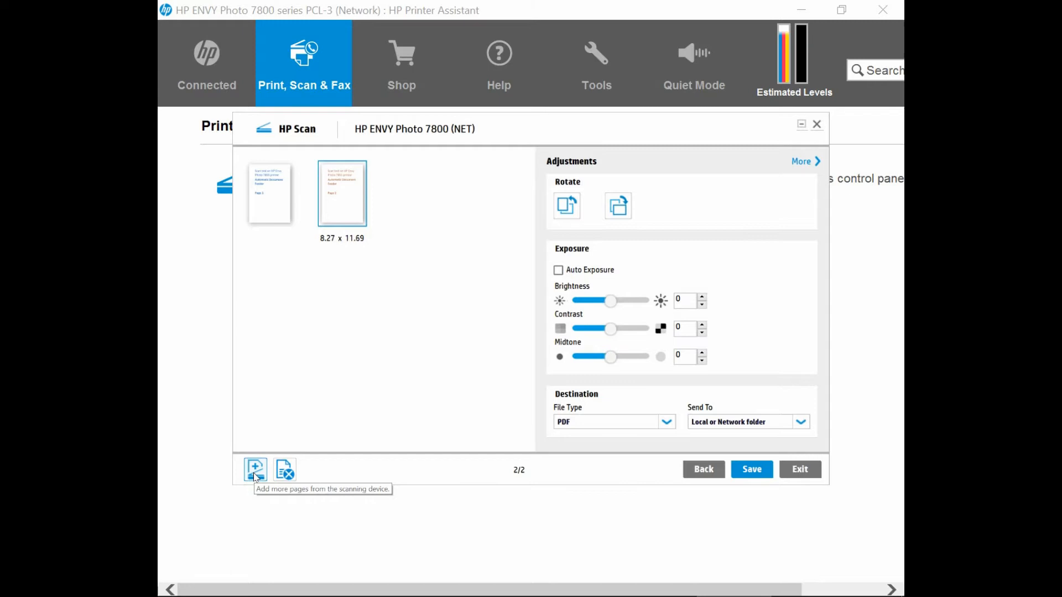
Add a third page to the scan, keeping the document feeder source
{"action": "left_click", "coordinate": [256, 469]}
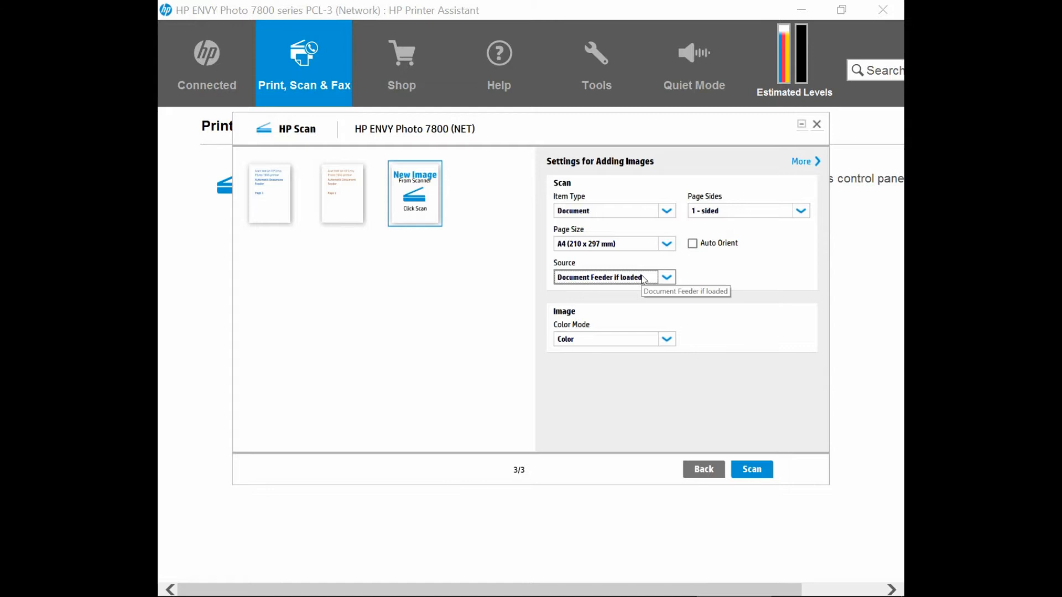
{"action": "mouse_move", "coordinate": [613, 277]}
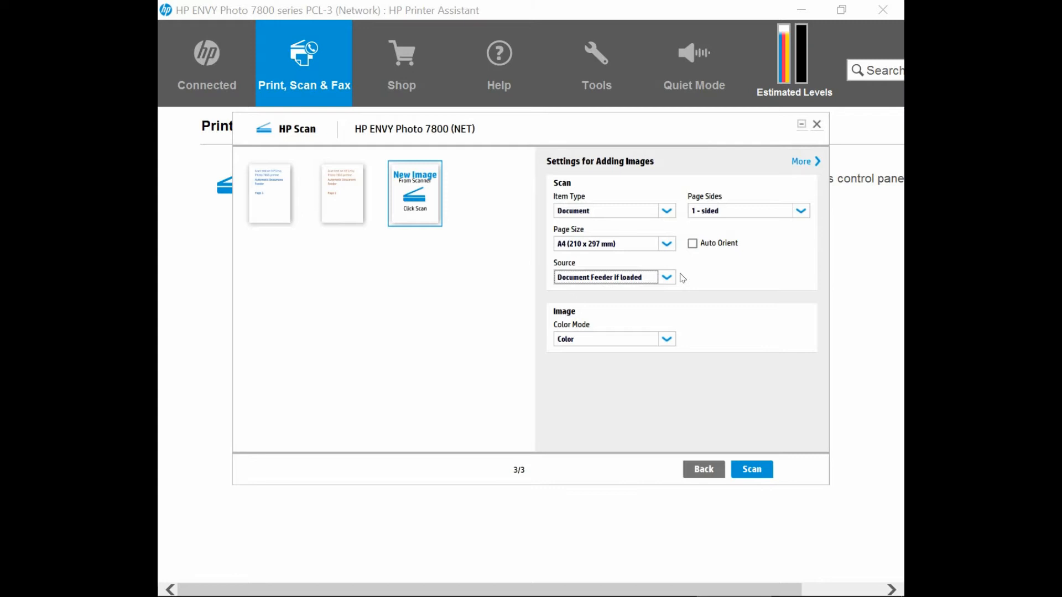
{"action": "left_click", "coordinate": [666, 276]}
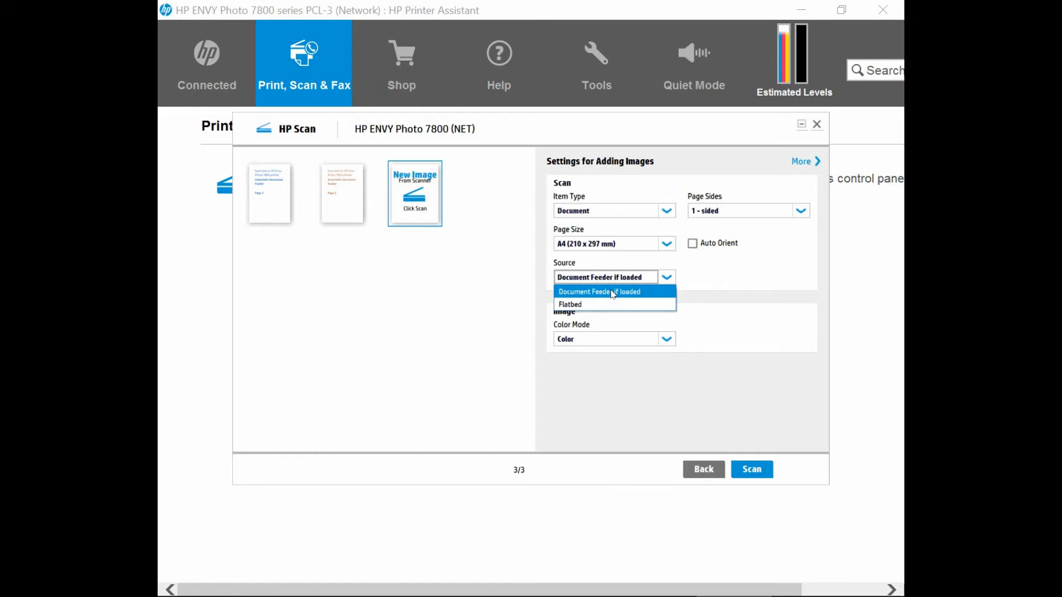
{"action": "left_click", "coordinate": [598, 291]}
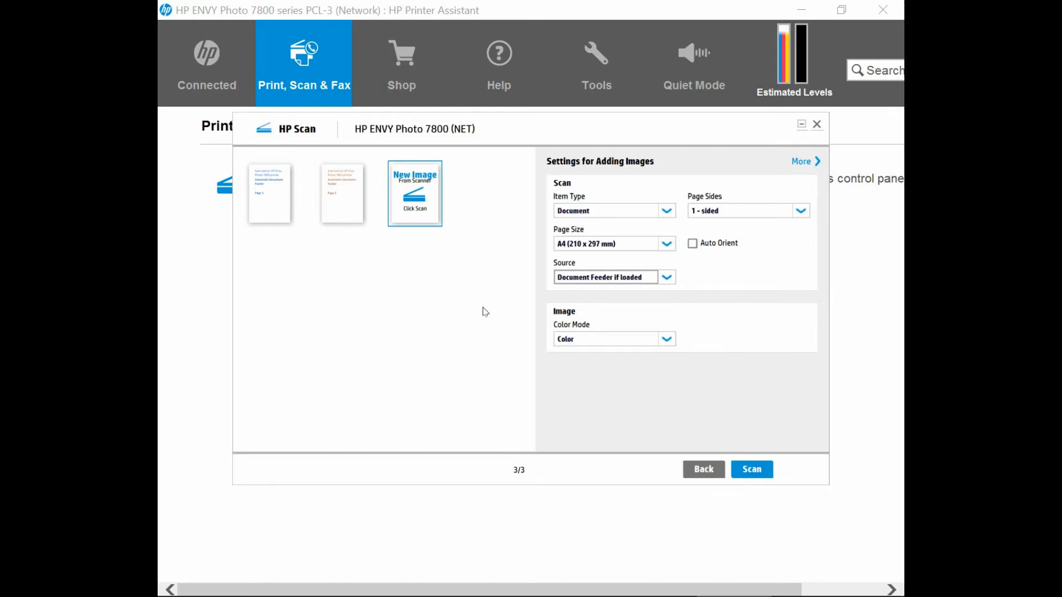
{"action": "mouse_move", "coordinate": [738, 336]}
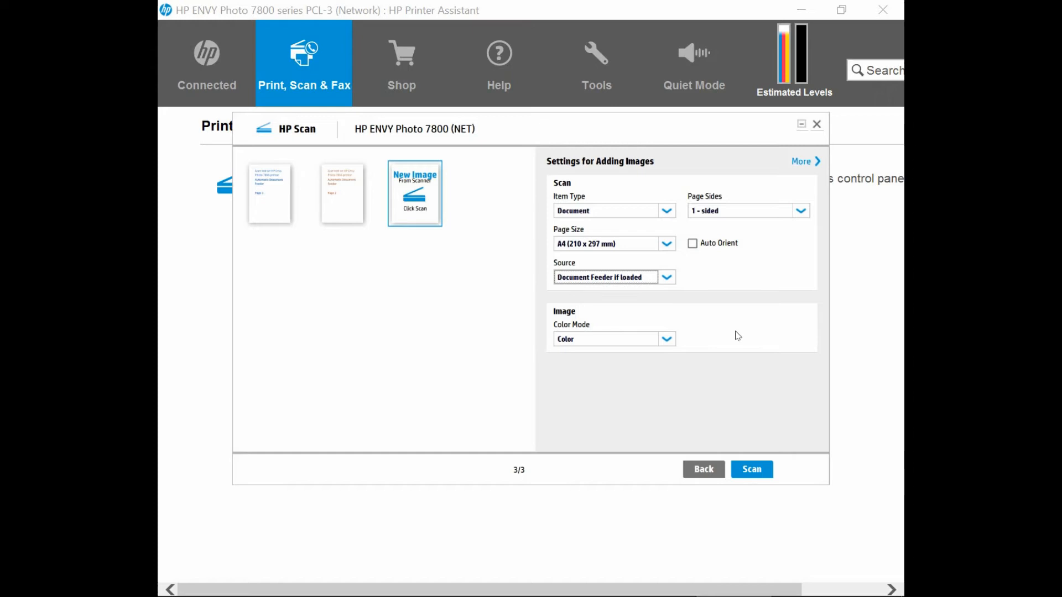
{"action": "left_click", "coordinate": [752, 469]}
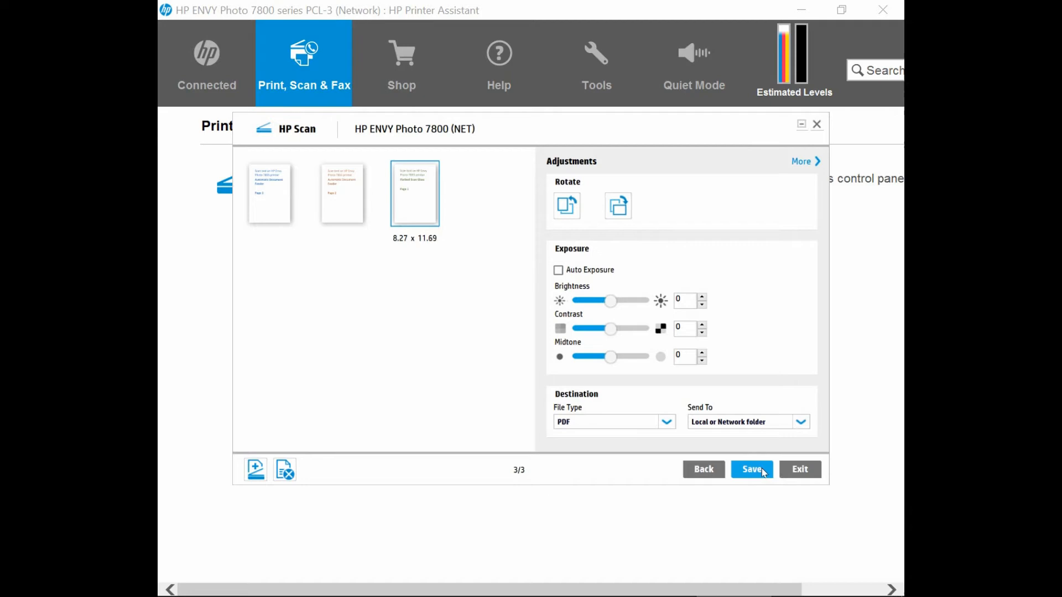
Enlarge the first page, then the third flatbed-scanned page, in the preview
{"action": "left_click", "coordinate": [269, 192]}
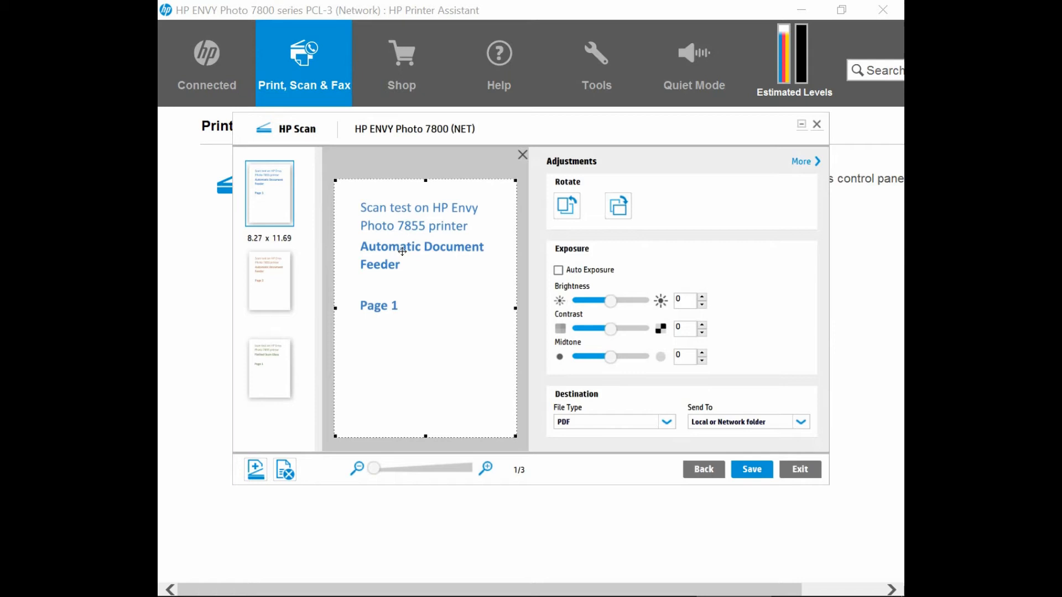
{"action": "left_click", "coordinate": [268, 280]}
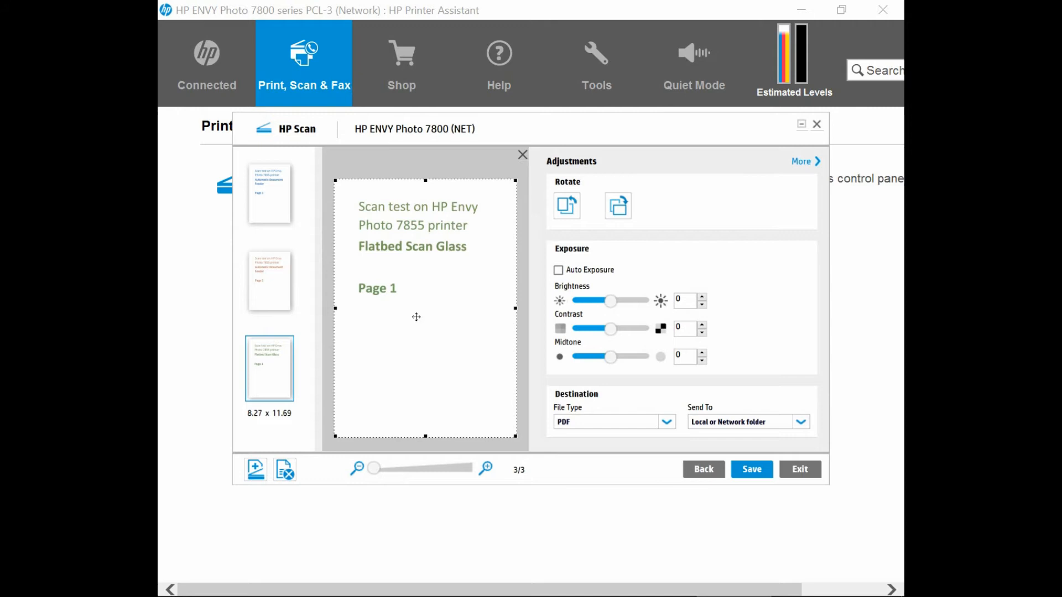
{"action": "mouse_move", "coordinate": [447, 333]}
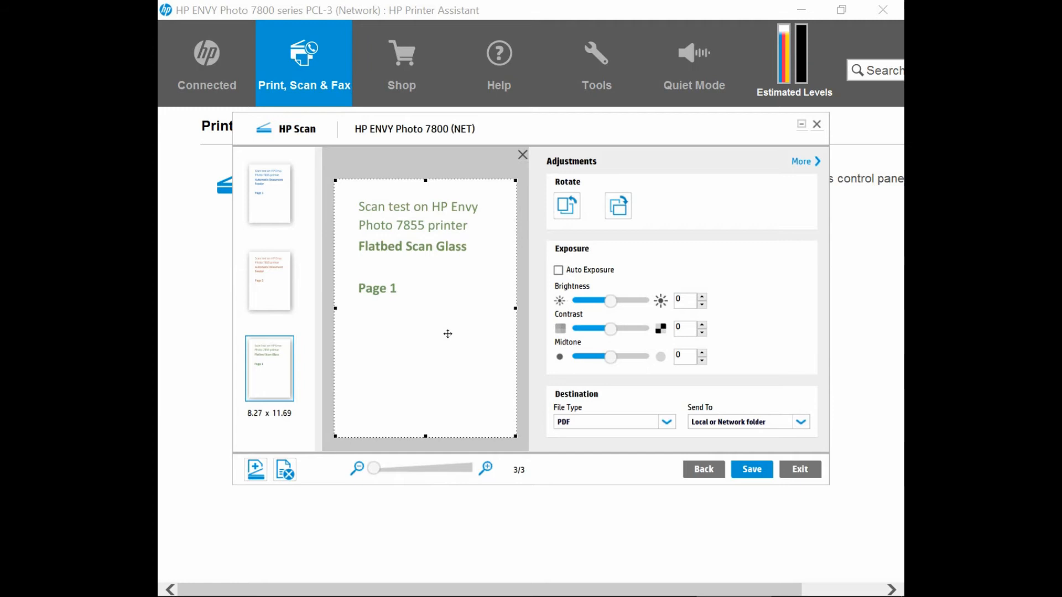
{"action": "mouse_move", "coordinate": [254, 484]}
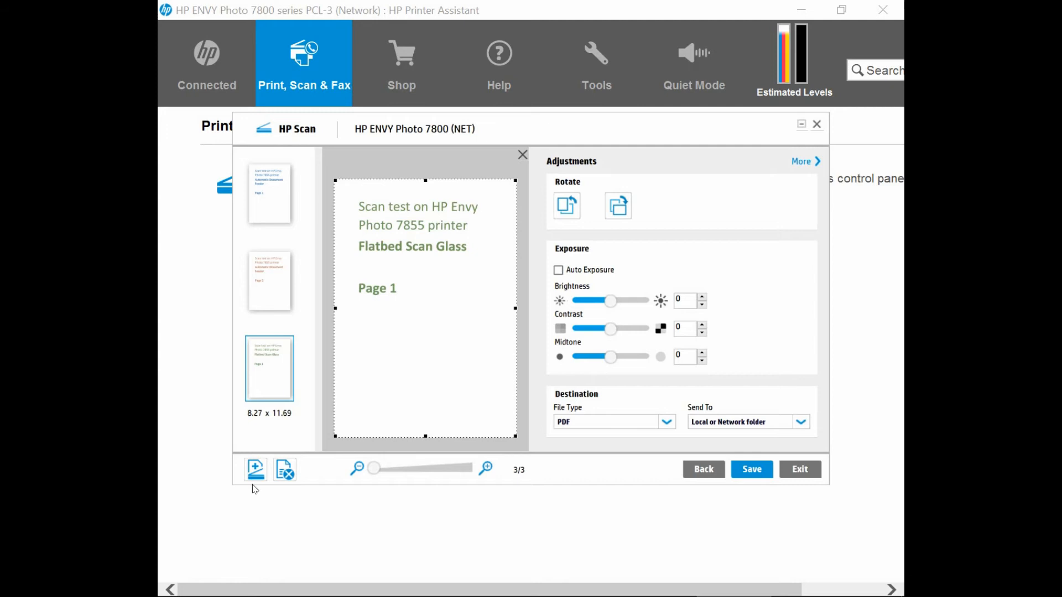
{"action": "mouse_move", "coordinate": [256, 470]}
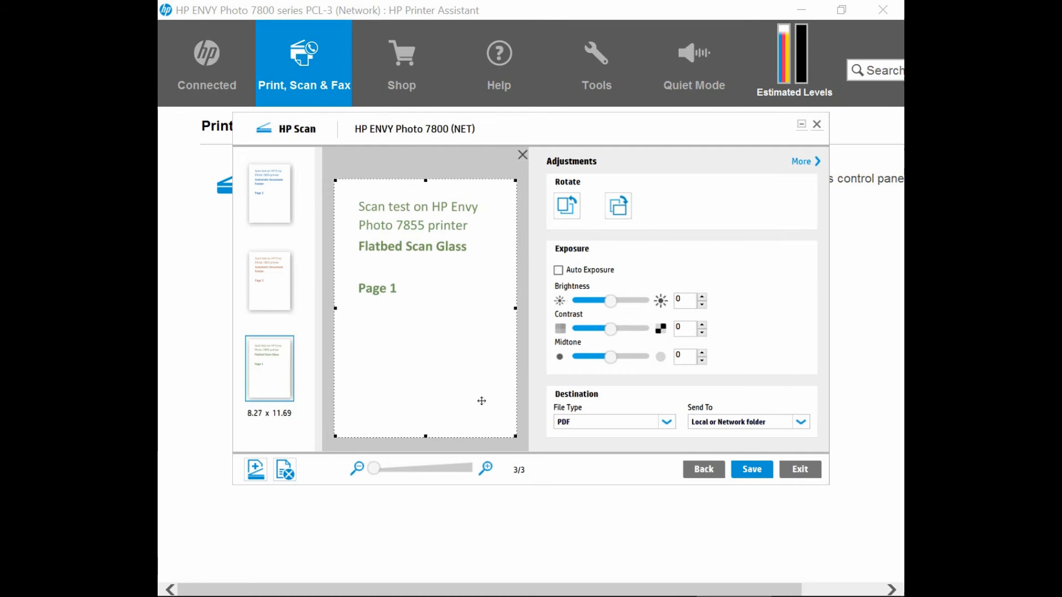
{"action": "left_click", "coordinate": [751, 469]}
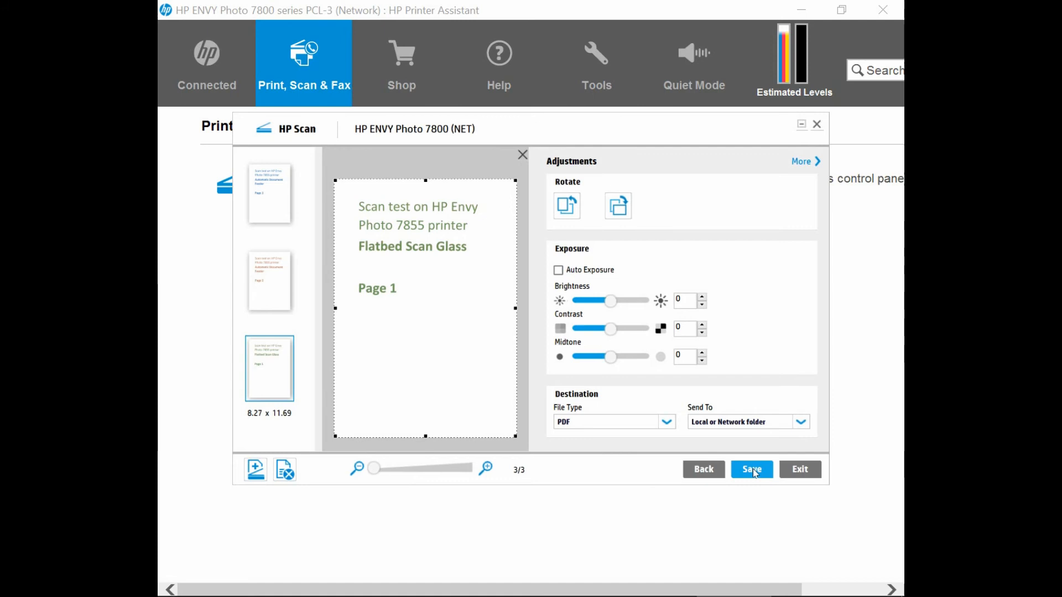
Save the three-page scan as a PDF in the Tech Tips folder
{"action": "left_click", "coordinate": [751, 469]}
{"action": "type", "text": "Scan test on HP Envy Photo"}
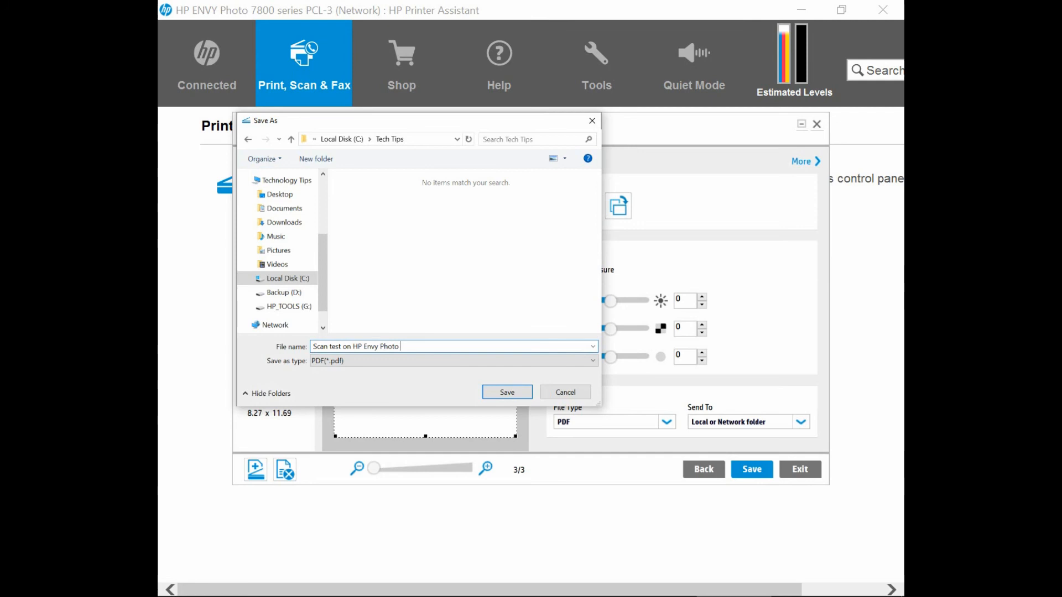
{"action": "left_click", "coordinate": [505, 392]}
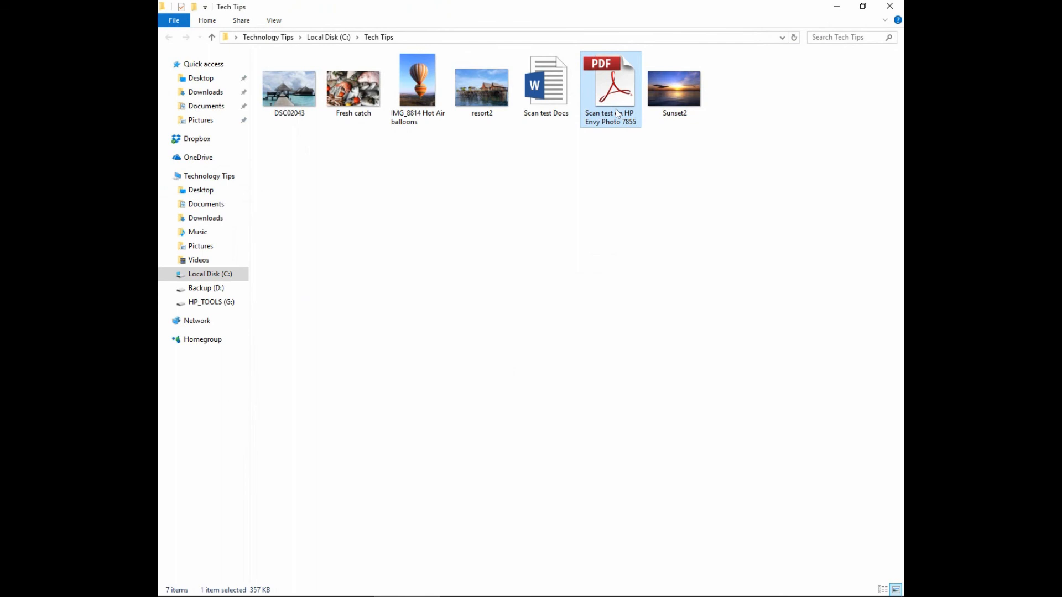
Open the Scan test on HP Envy Photo 7855 PDF in Acrobat
{"action": "double_click", "coordinate": [608, 80]}
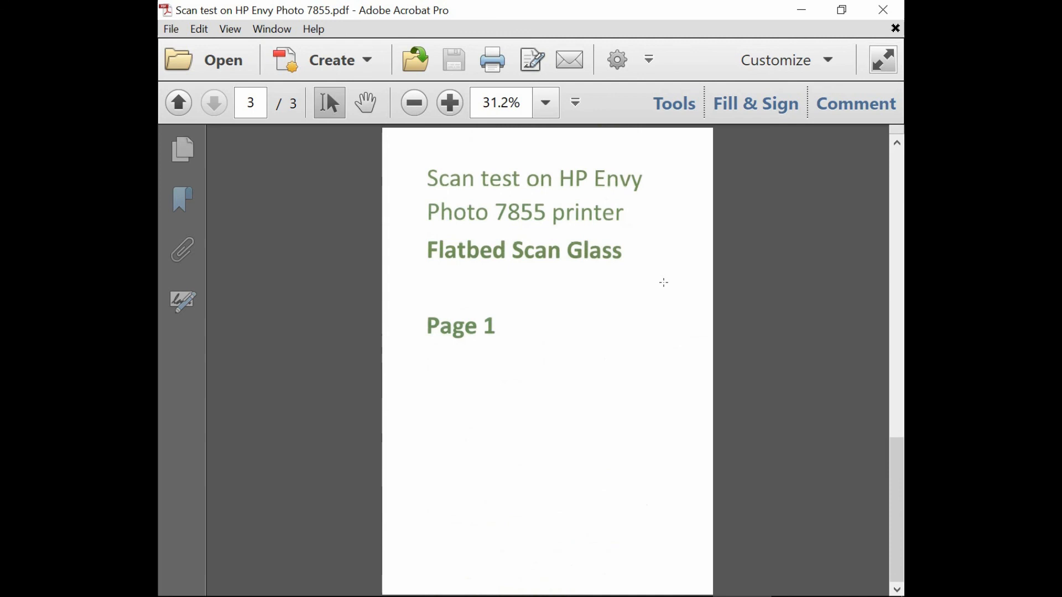
{"action": "mouse_move", "coordinate": [811, 355]}
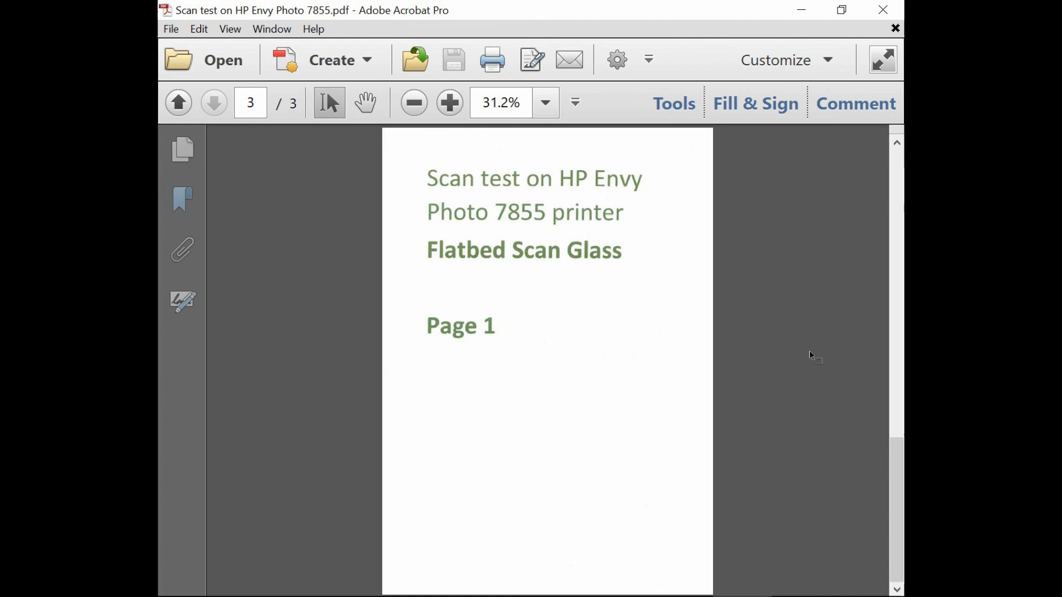